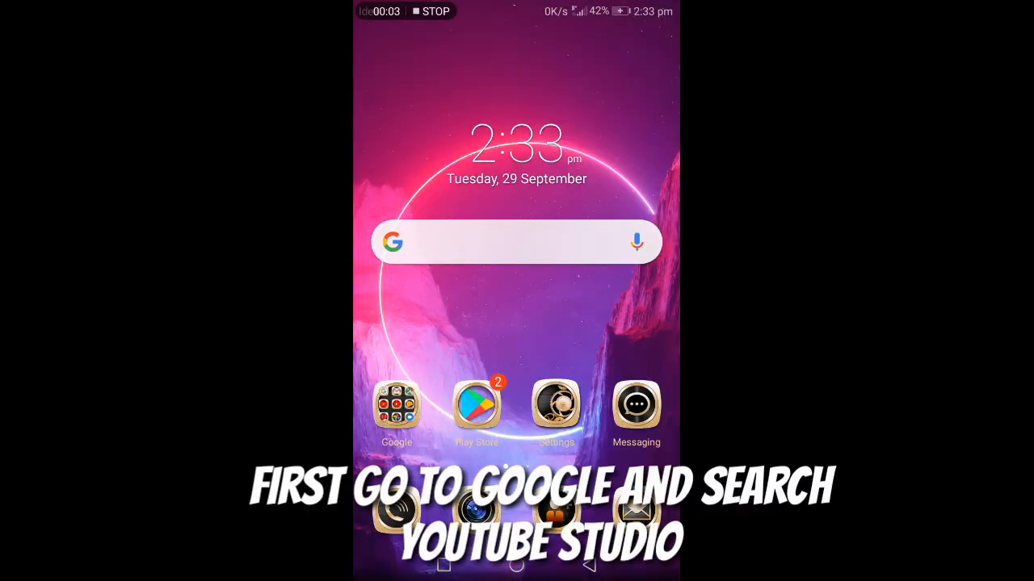
- Search Google for 'youtube studio' using the typed 'Yo' suggestion
click(516, 242)
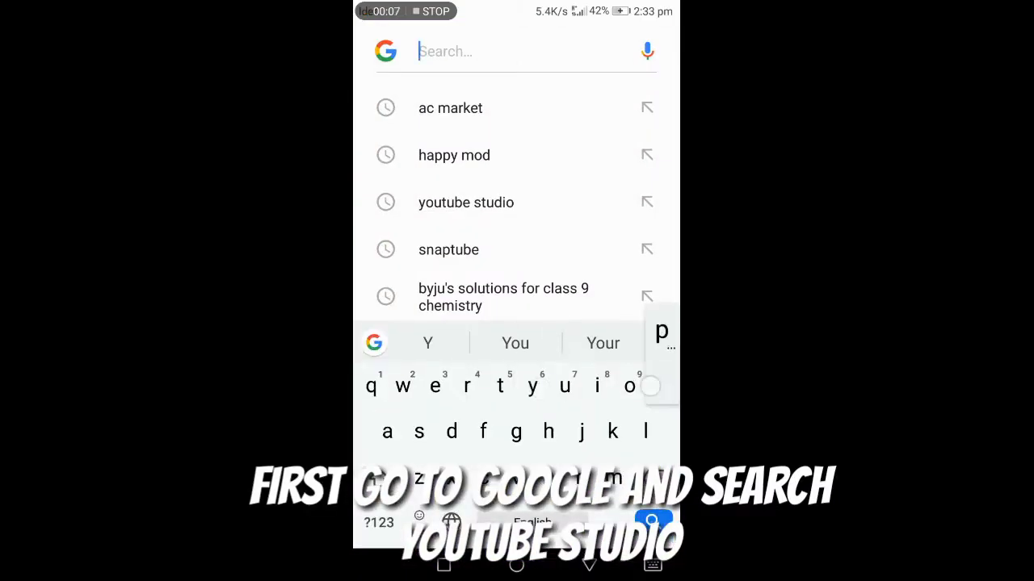
text(Yo)
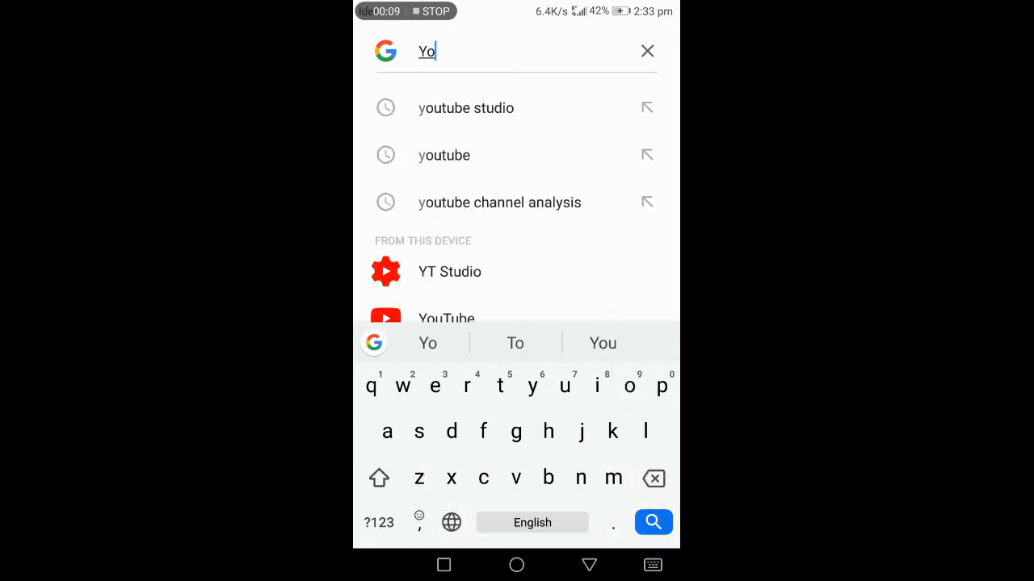
click(465, 107)
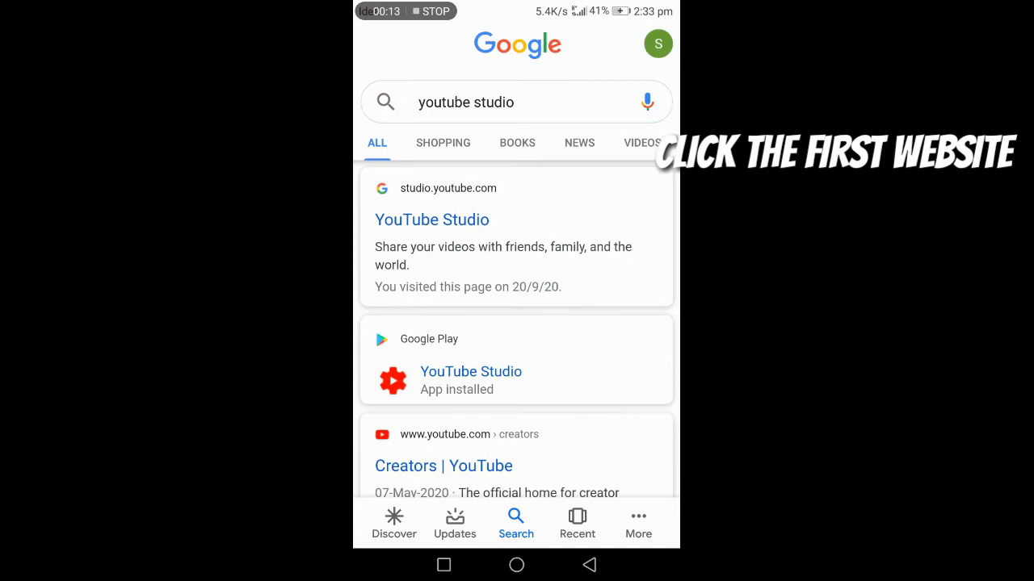
- Go to studio.youtube.com and continue in the browser instead of installing the app
click(431, 220)
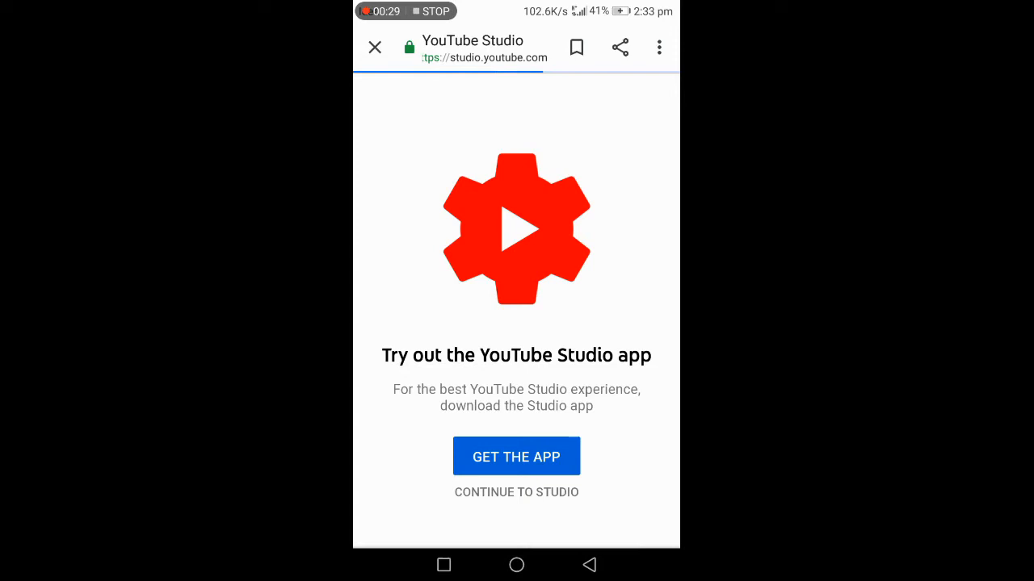
click(517, 491)
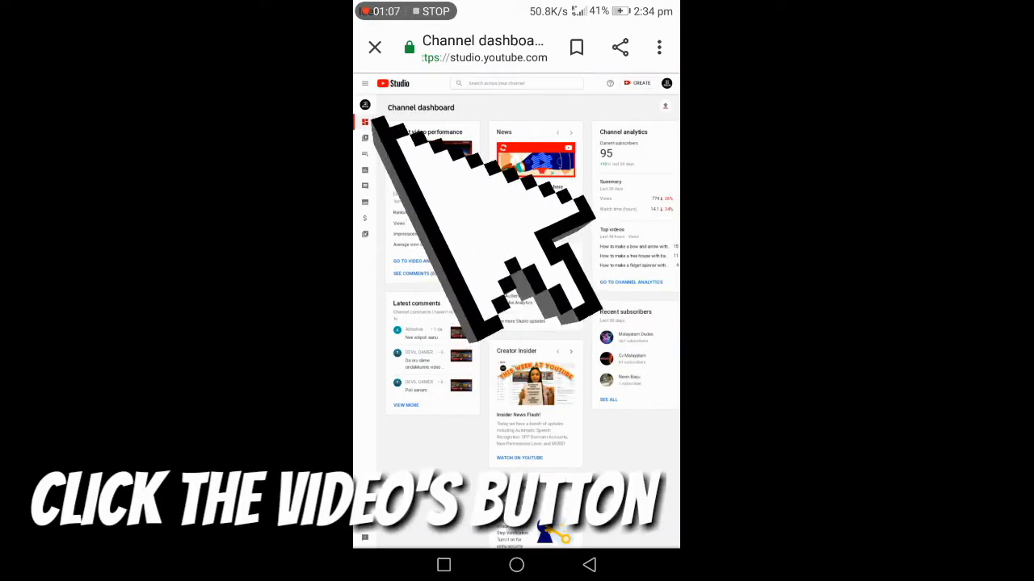
- From the channel Videos list, enter the details page of the latest upload
click(365, 137)
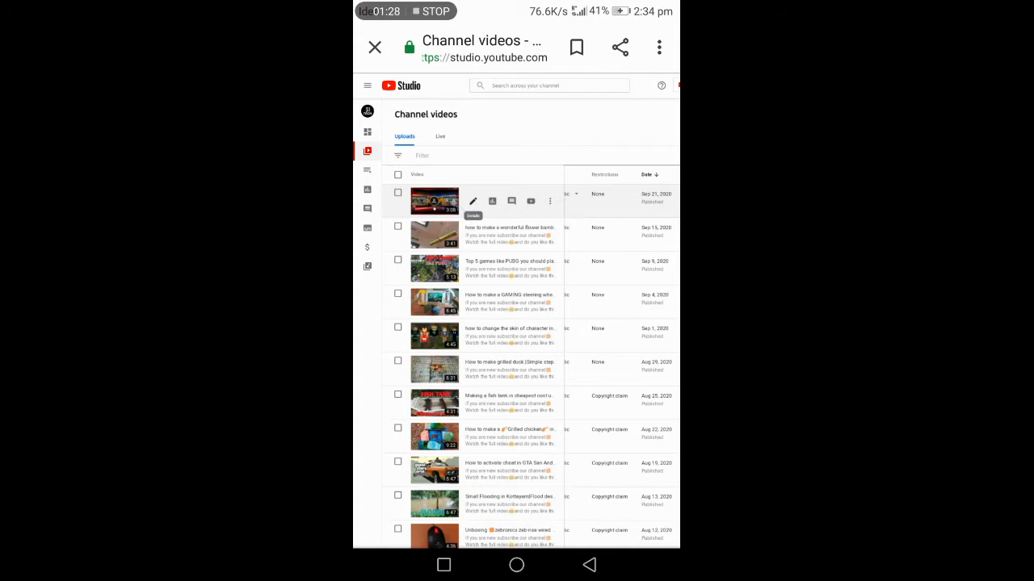
click(472, 200)
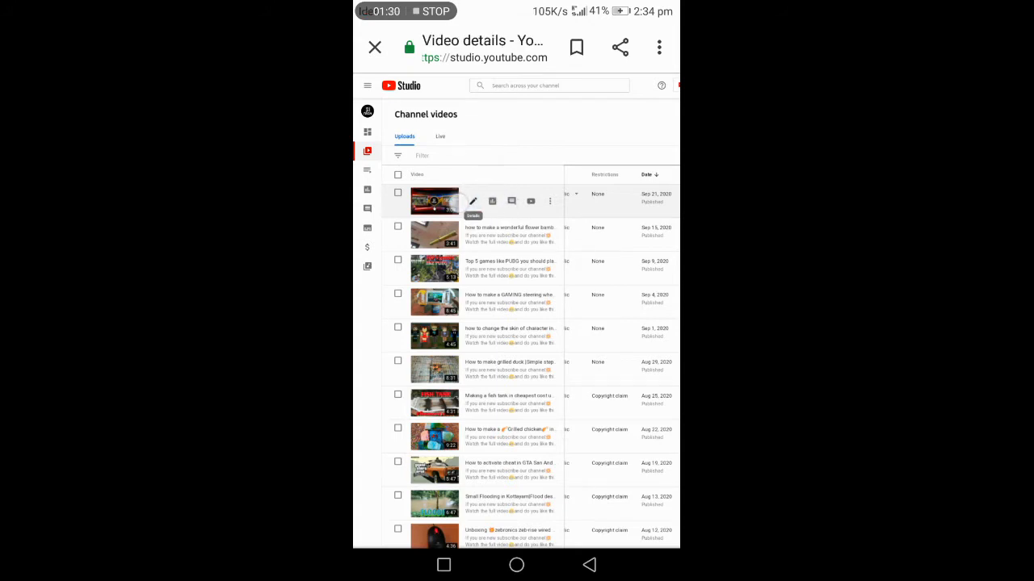
click(472, 200)
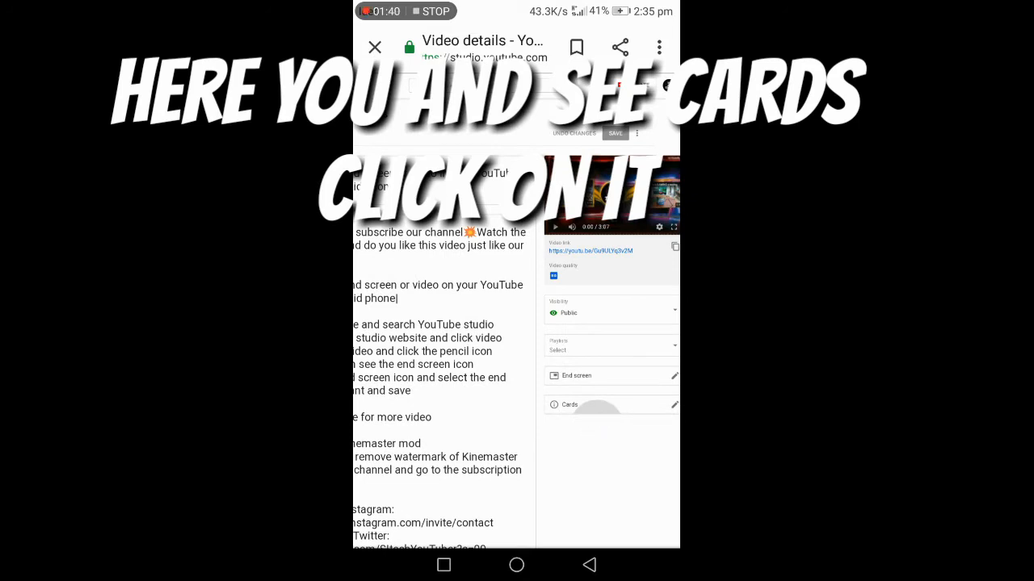
- In the cards editor, add a new Video card linking another channel video
click(673, 404)
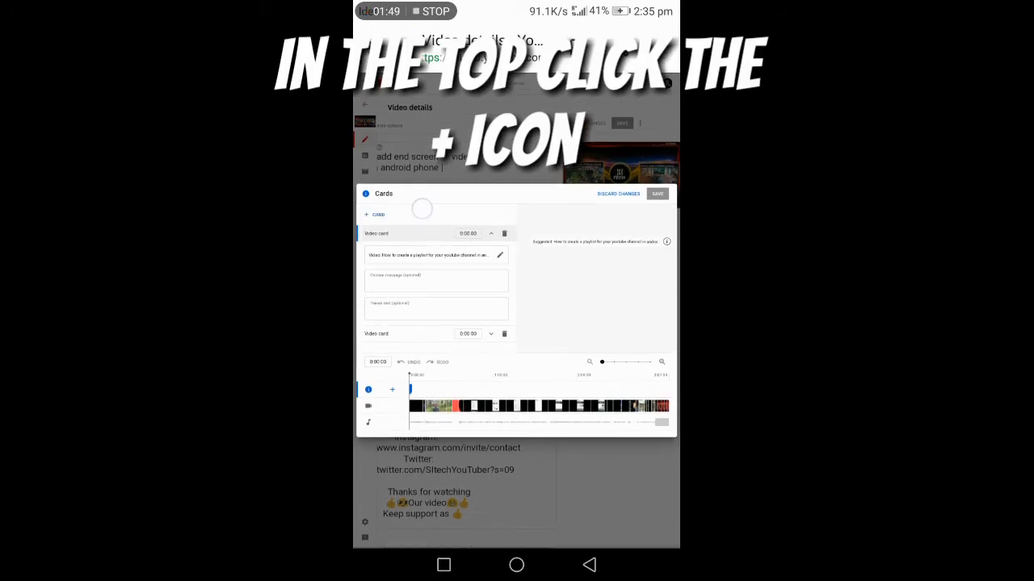
click(375, 214)
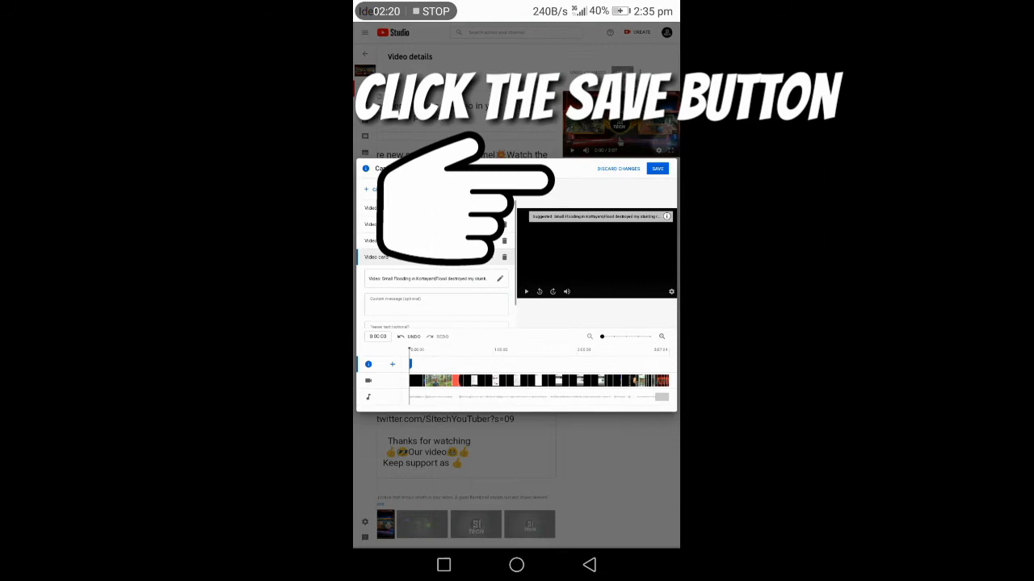
- Save the card and return to the phone's home screen for the YouTube app
click(658, 170)
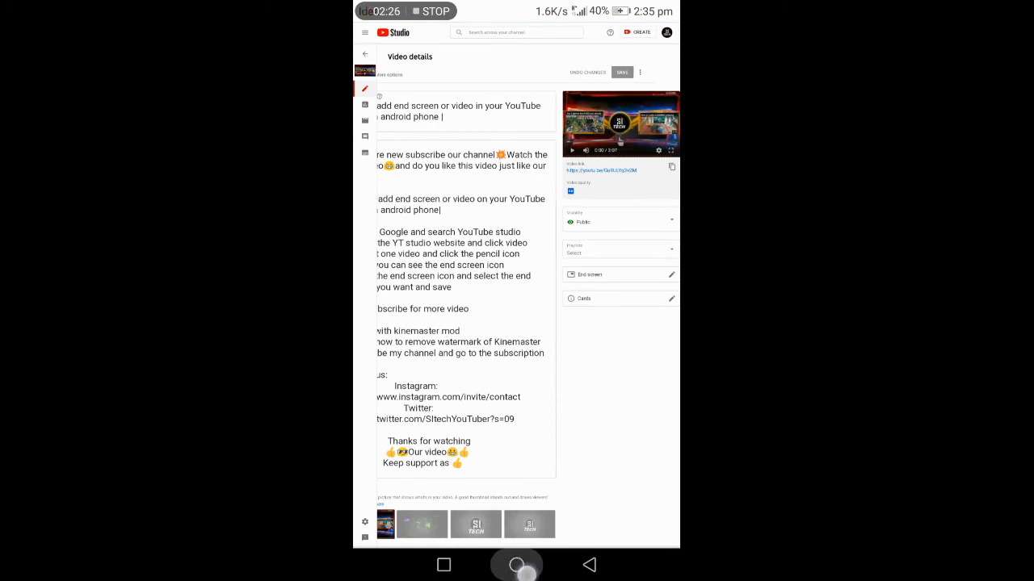
click(517, 566)
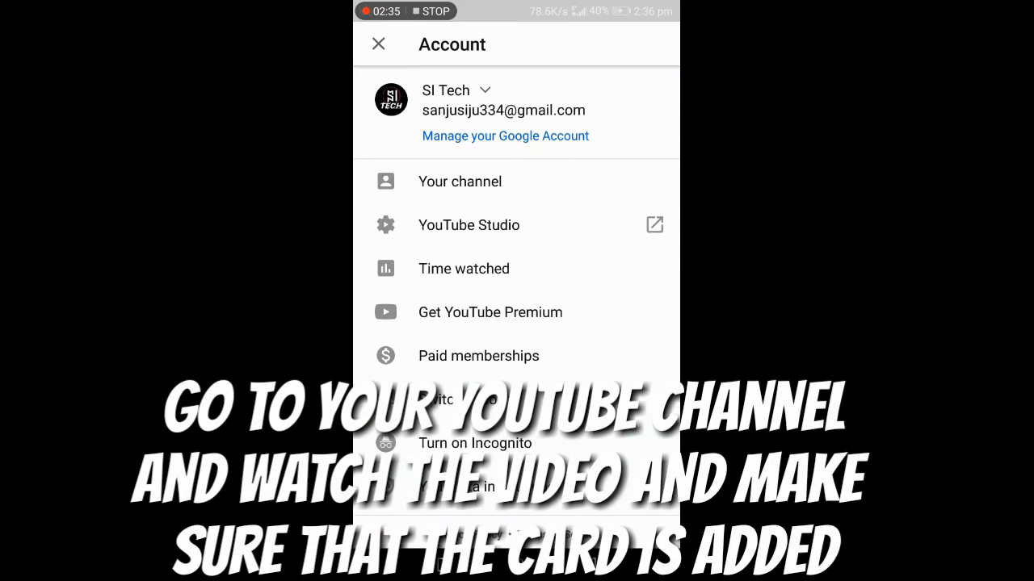
- On Your channel's Uploads, play the 'how to add end screen' video to check the card
click(458, 181)
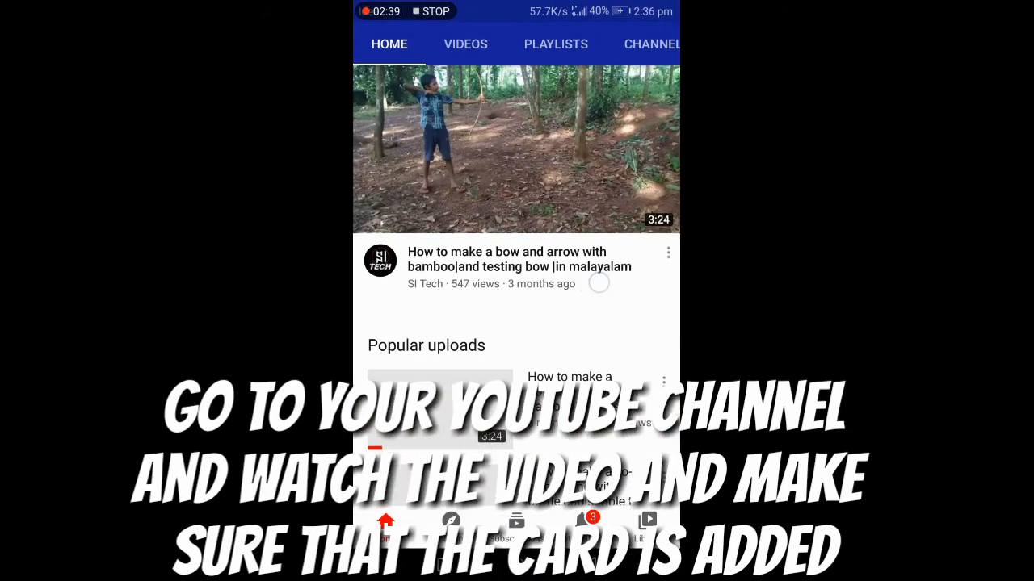
scroll(down, 3)
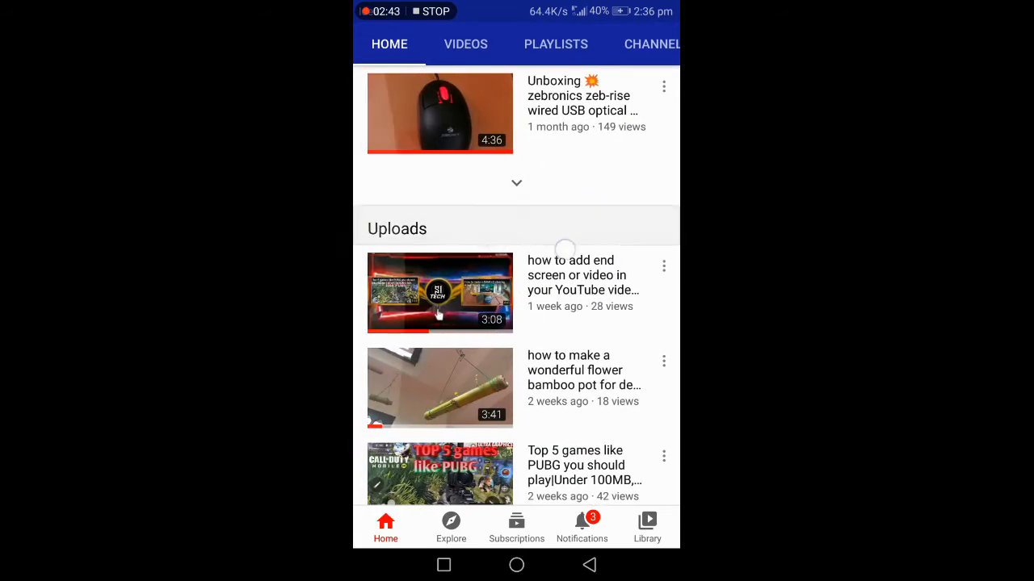
click(440, 292)
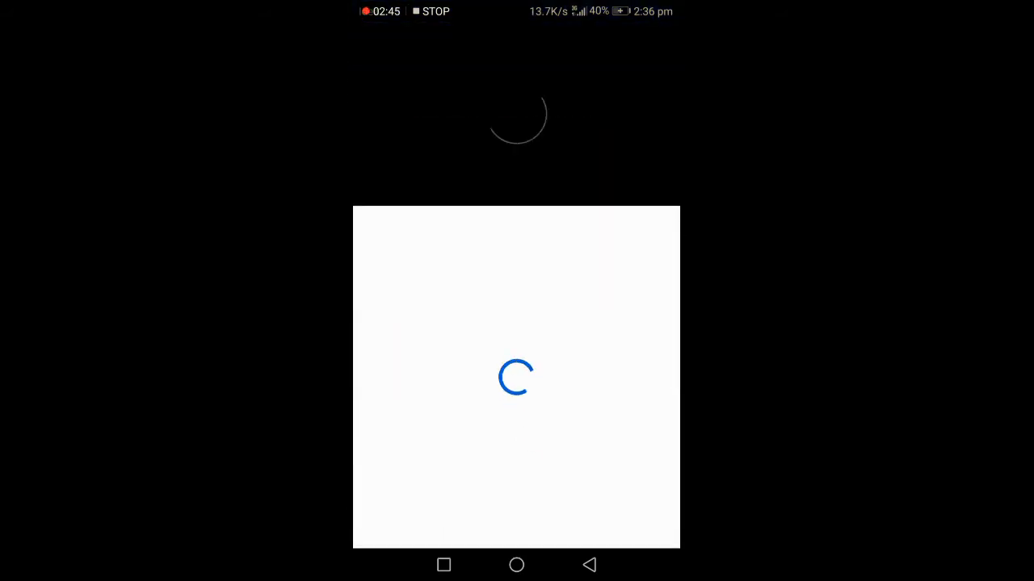